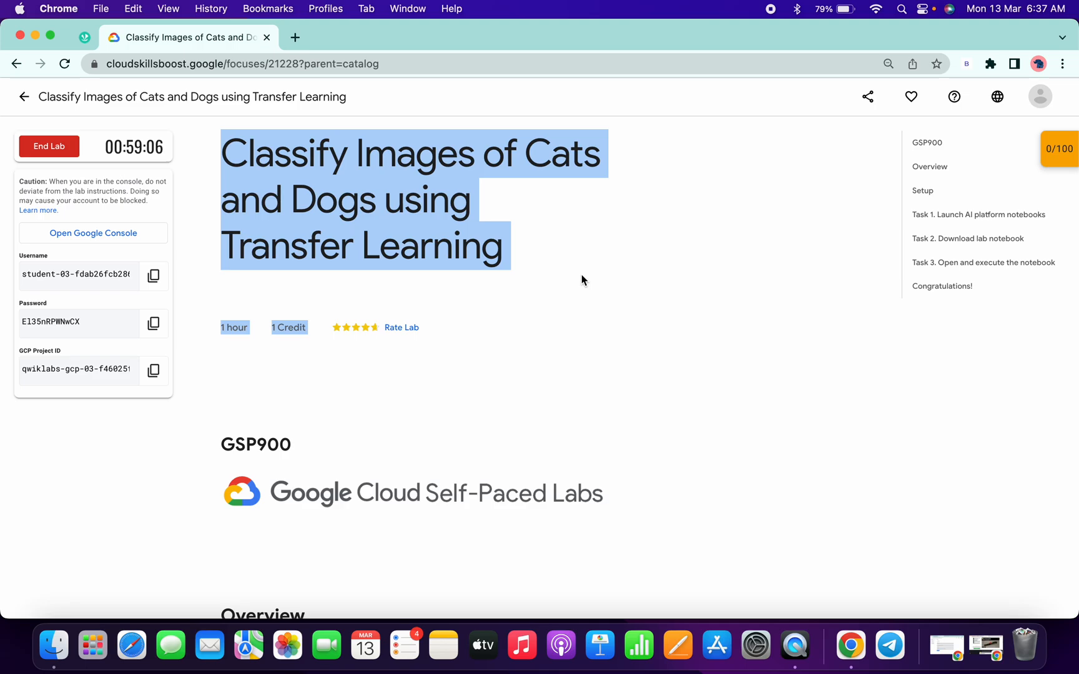
Switch to the console, tick the Terms of Service box, and agree to continue.
{"action": "left_click", "coordinate": [93, 232]}
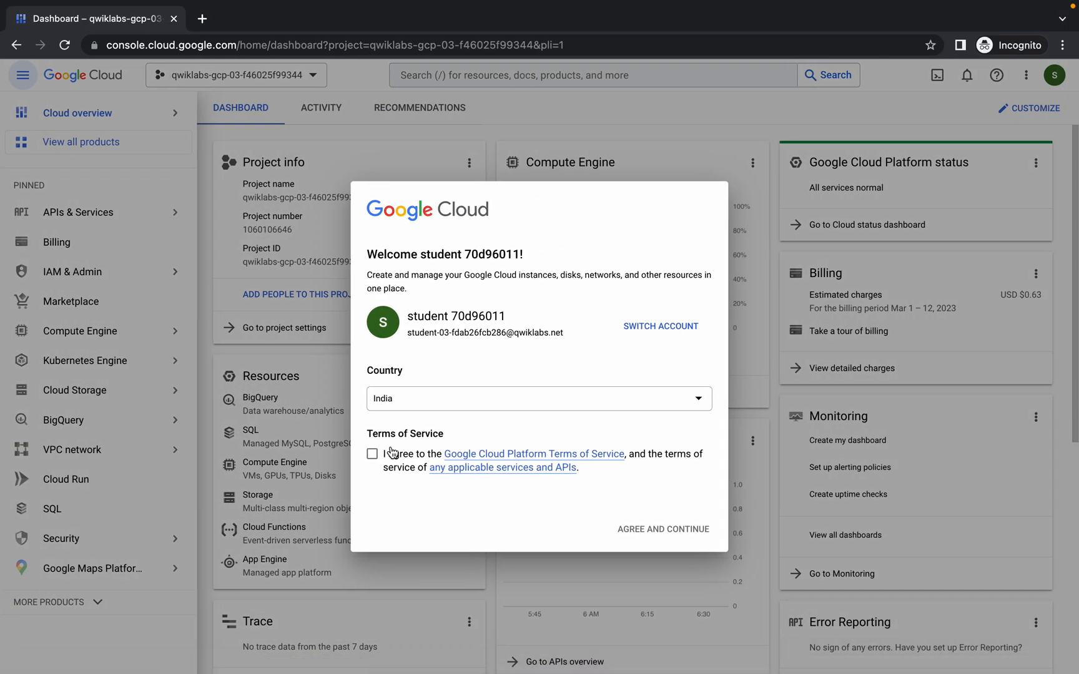
{"action": "left_click", "coordinate": [372, 453]}
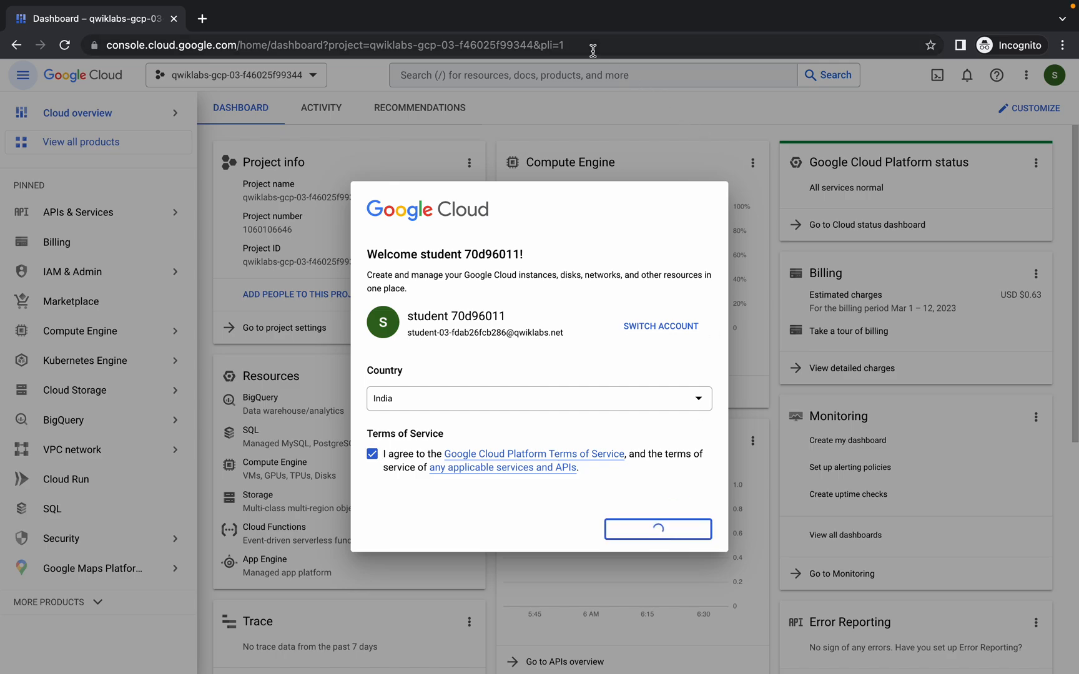
{"action": "left_click", "coordinate": [656, 529]}
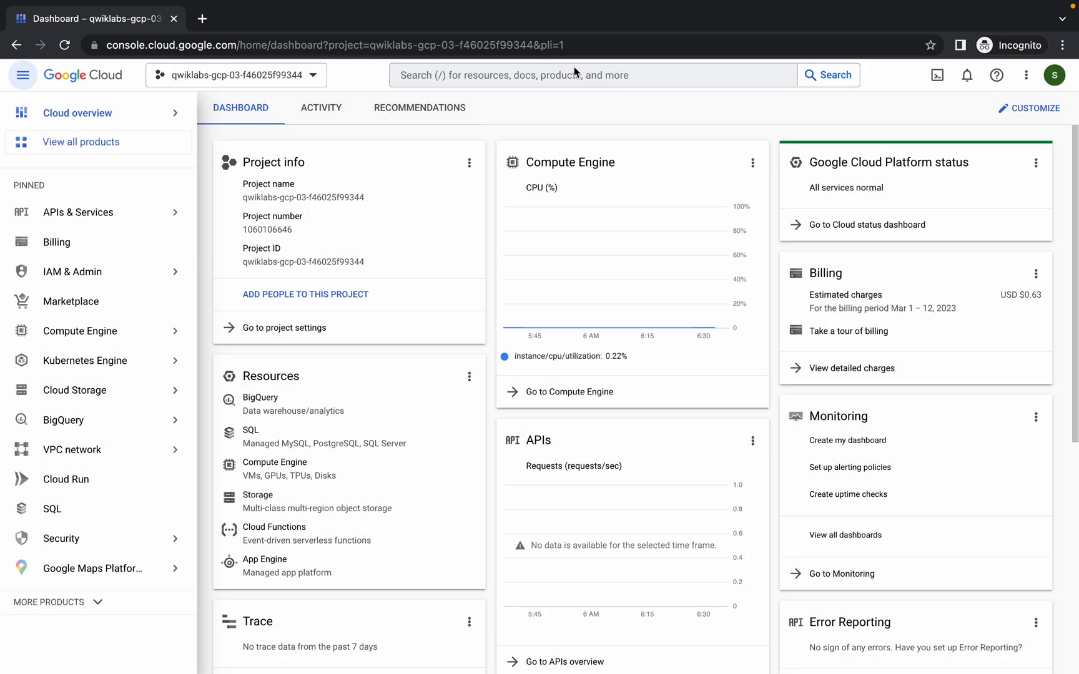
Search for Vertex AI and open its Workbench list of notebook instances.
{"action": "type", "text": "v"}
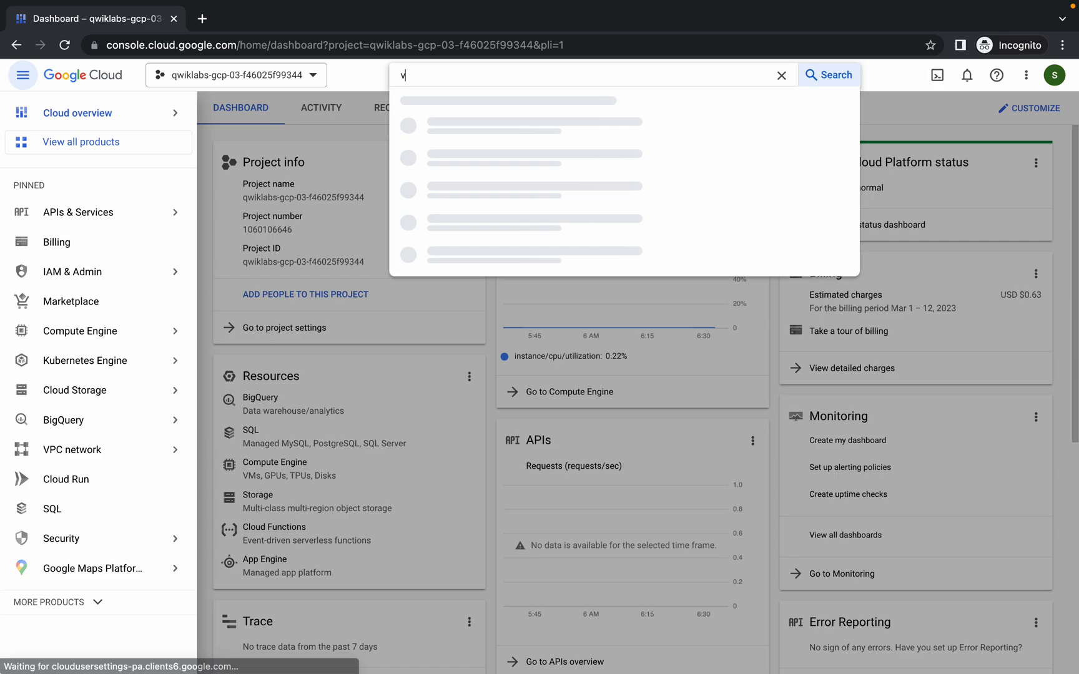
{"action": "type", "text": "ertex ai vision"}
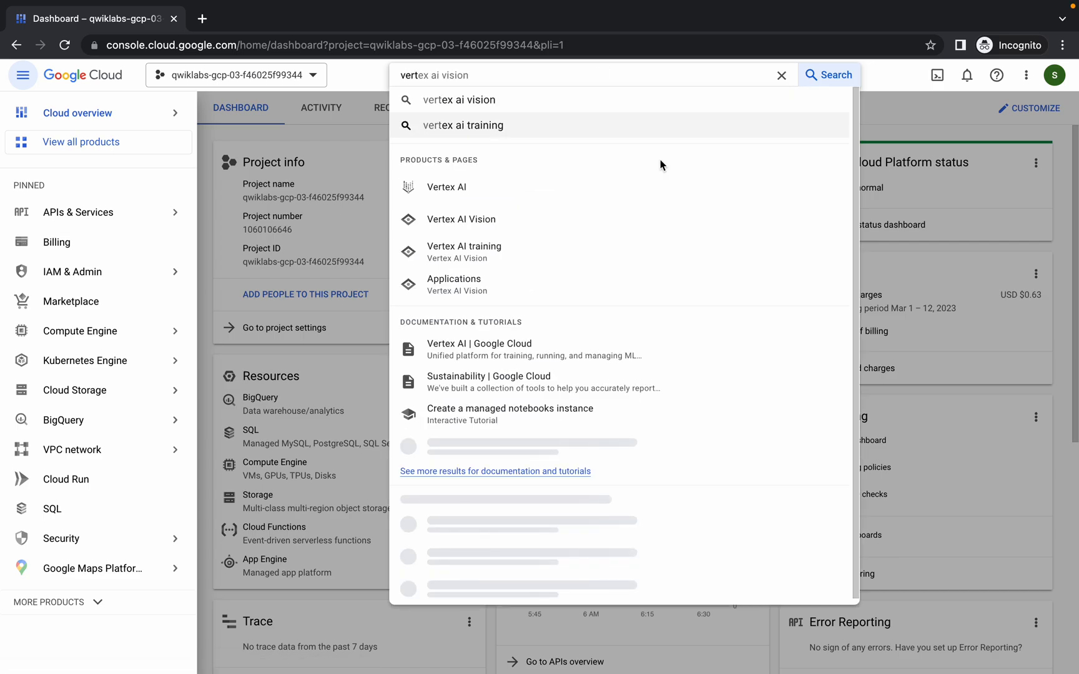
{"action": "left_click", "coordinate": [446, 187]}
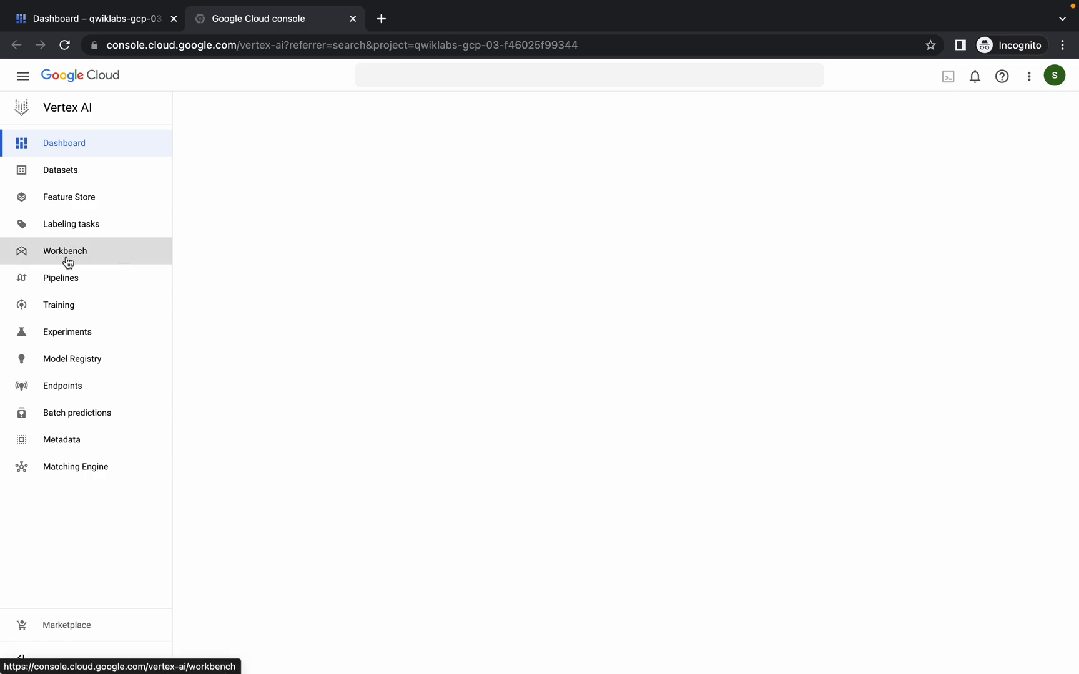
{"action": "left_click", "coordinate": [66, 251]}
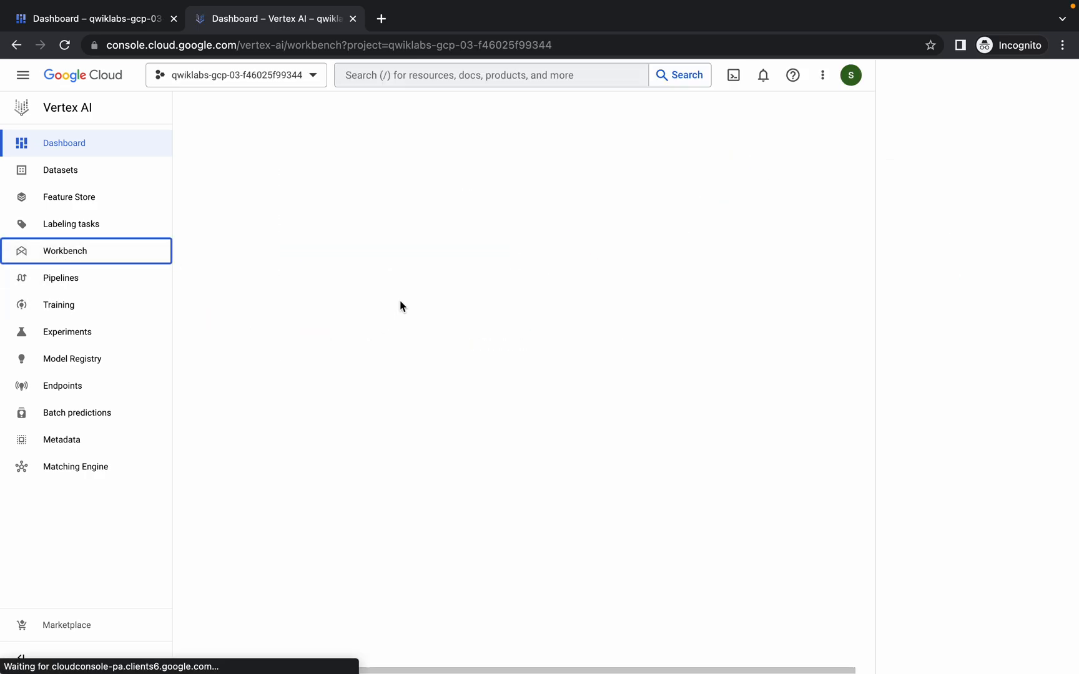
{"action": "left_click", "coordinate": [66, 251]}
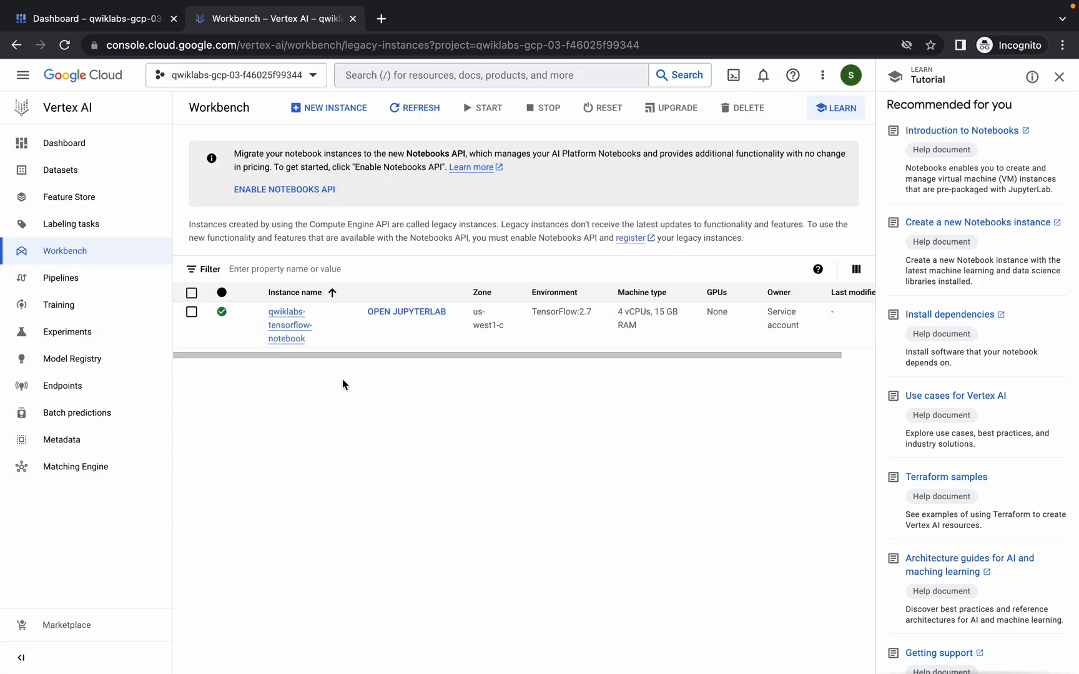
{"action": "mouse_move", "coordinate": [410, 383]}
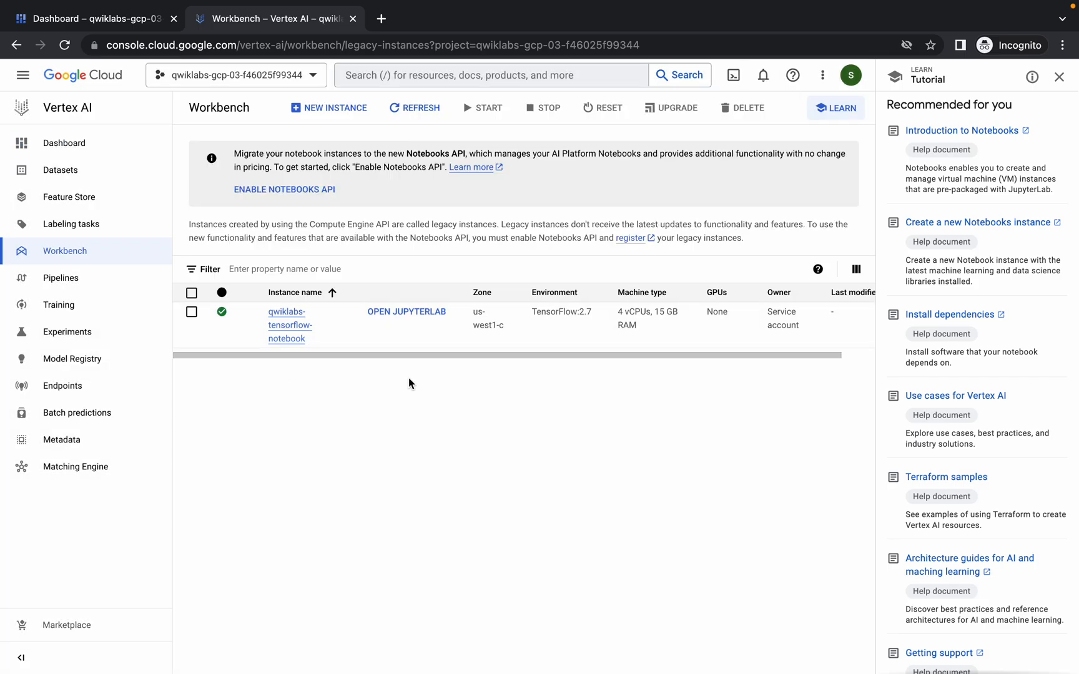
{"action": "mouse_move", "coordinate": [408, 331]}
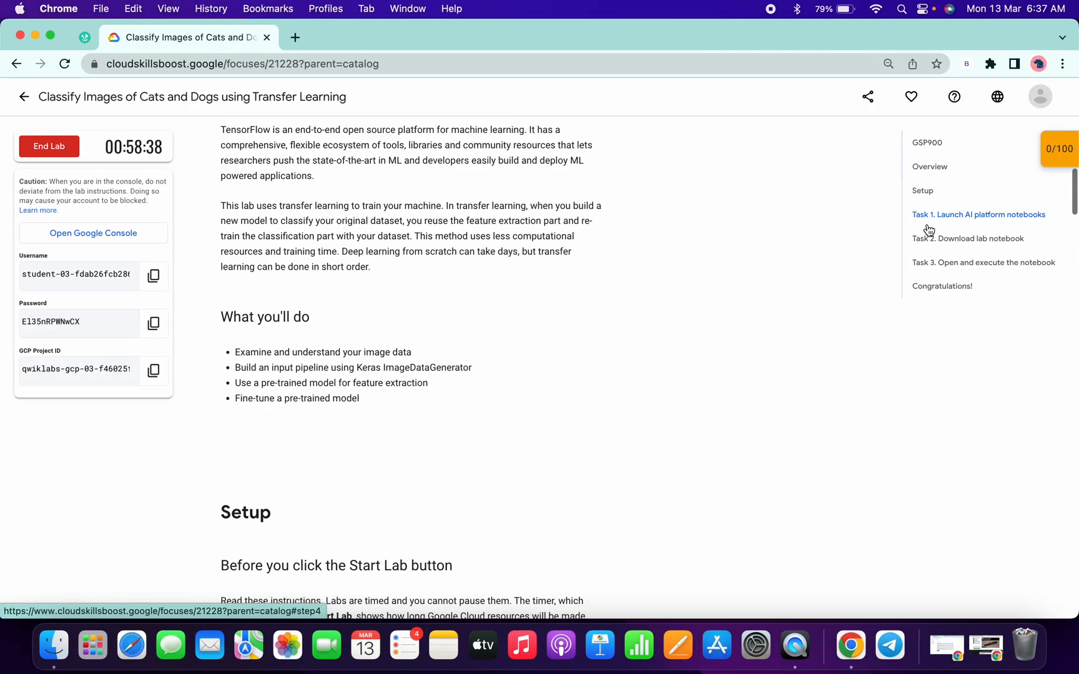
Jump to the 'Task 2. Download lab notebook' instructions and scroll through them.
{"action": "left_click", "coordinate": [967, 238]}
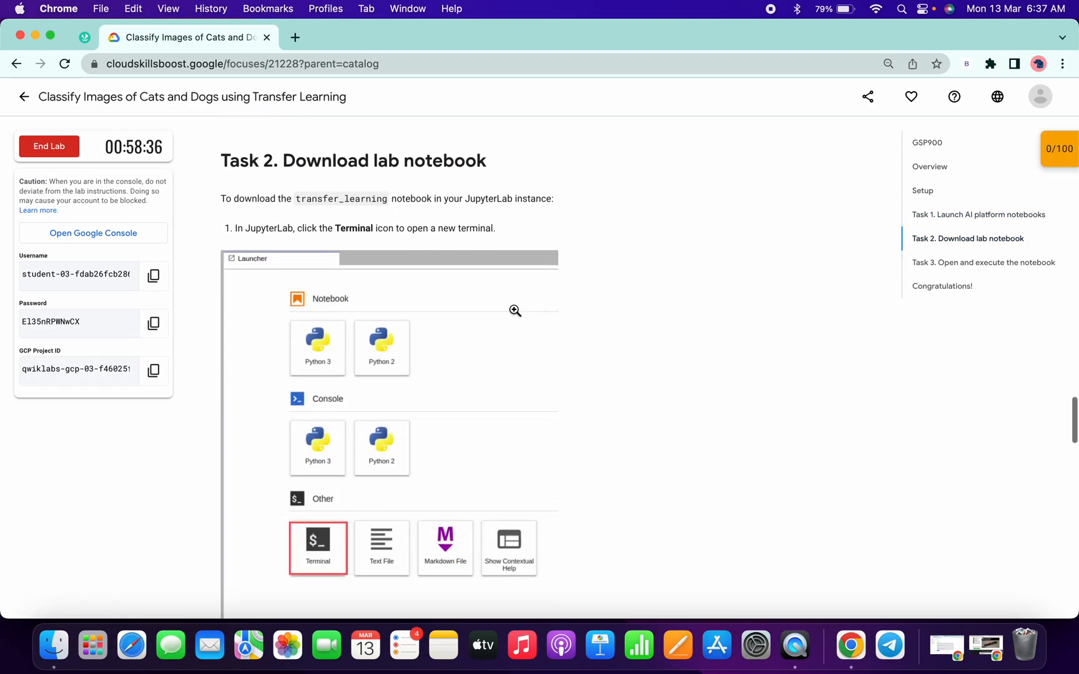
{"action": "scroll", "scroll_direction": "down", "scroll_amount": 3}
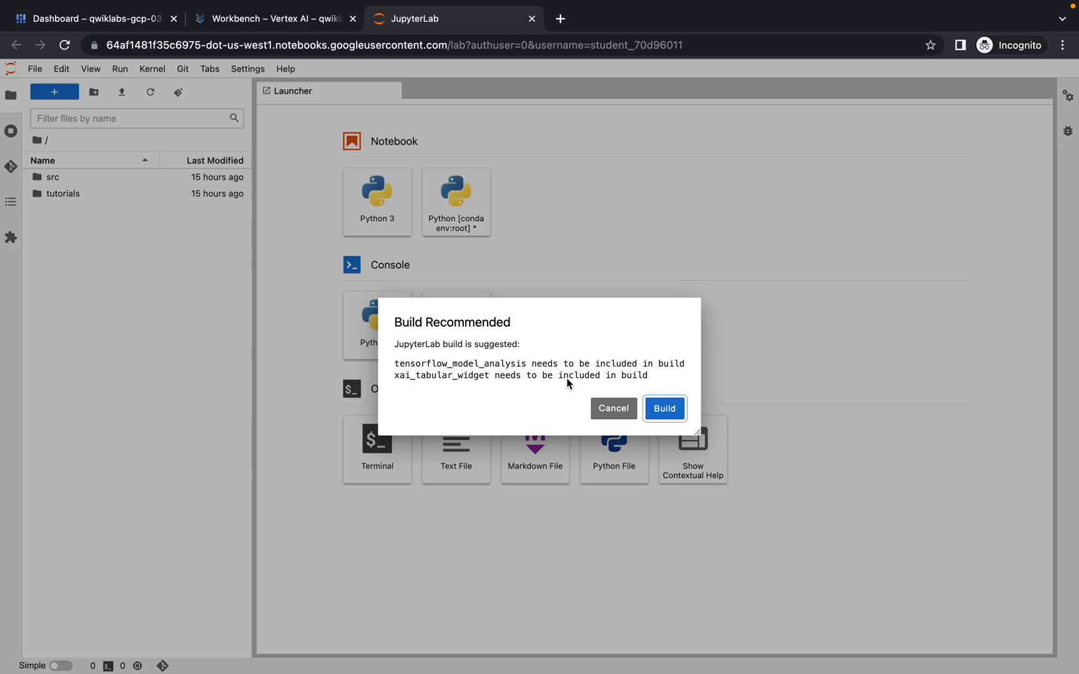
Cancel the Build Recommended prompt and launch a new Terminal from the Launcher.
{"action": "left_click", "coordinate": [612, 408]}
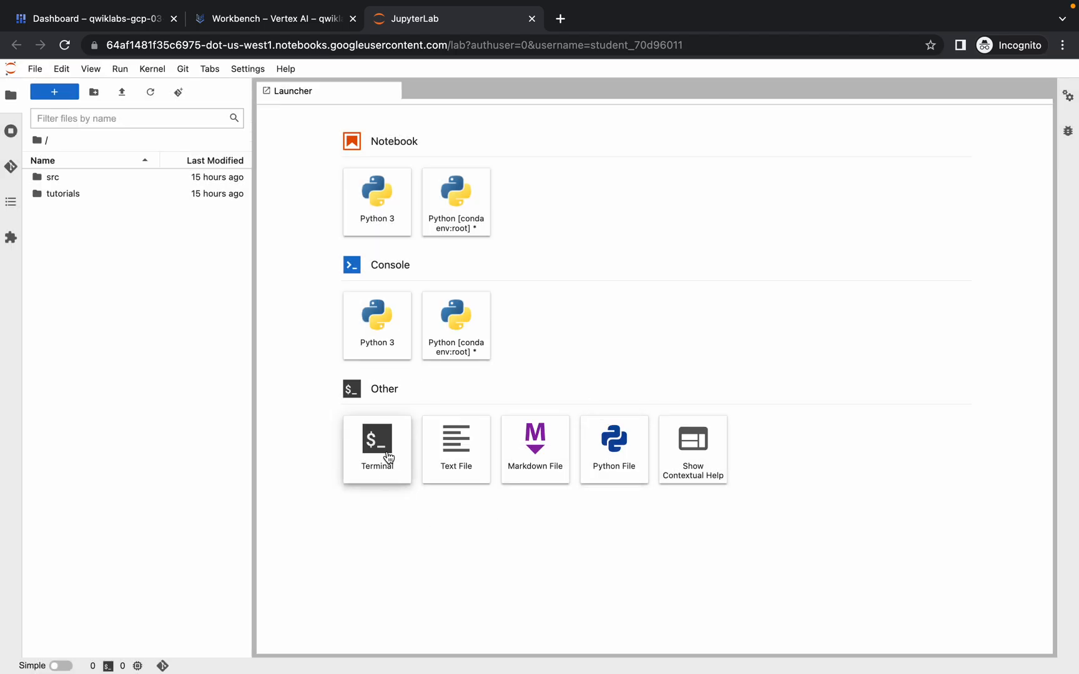
{"action": "left_click", "coordinate": [376, 440]}
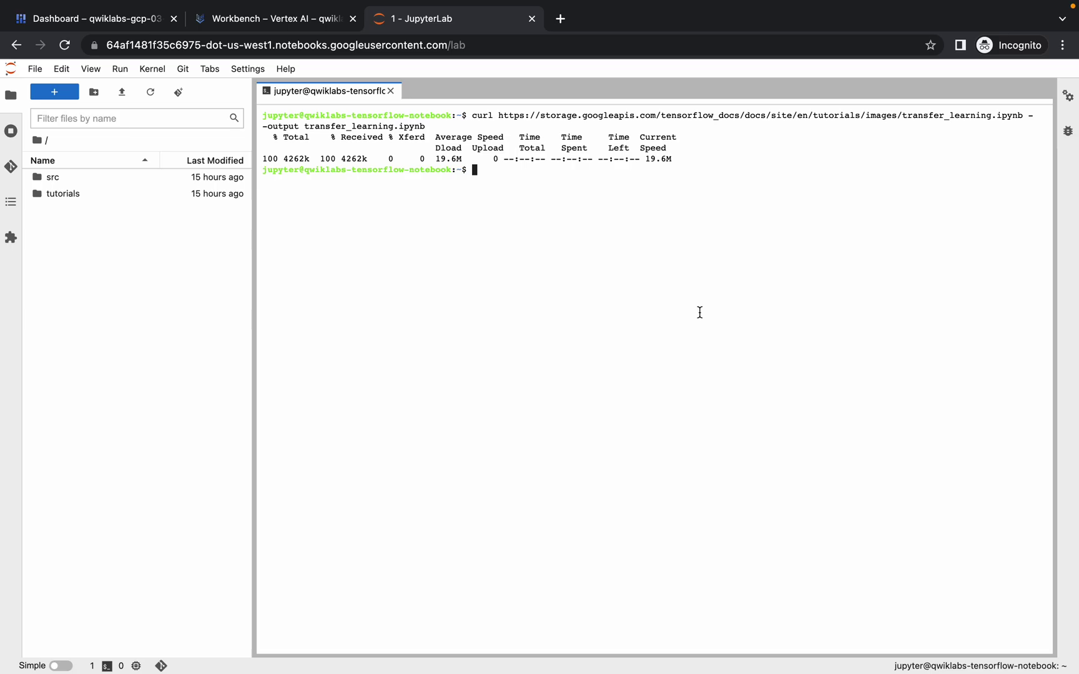
Run jupyter nbconvert --clear-output --inplace on transfer_learning.ipynb.
{"action": "key", "text": "Return"}
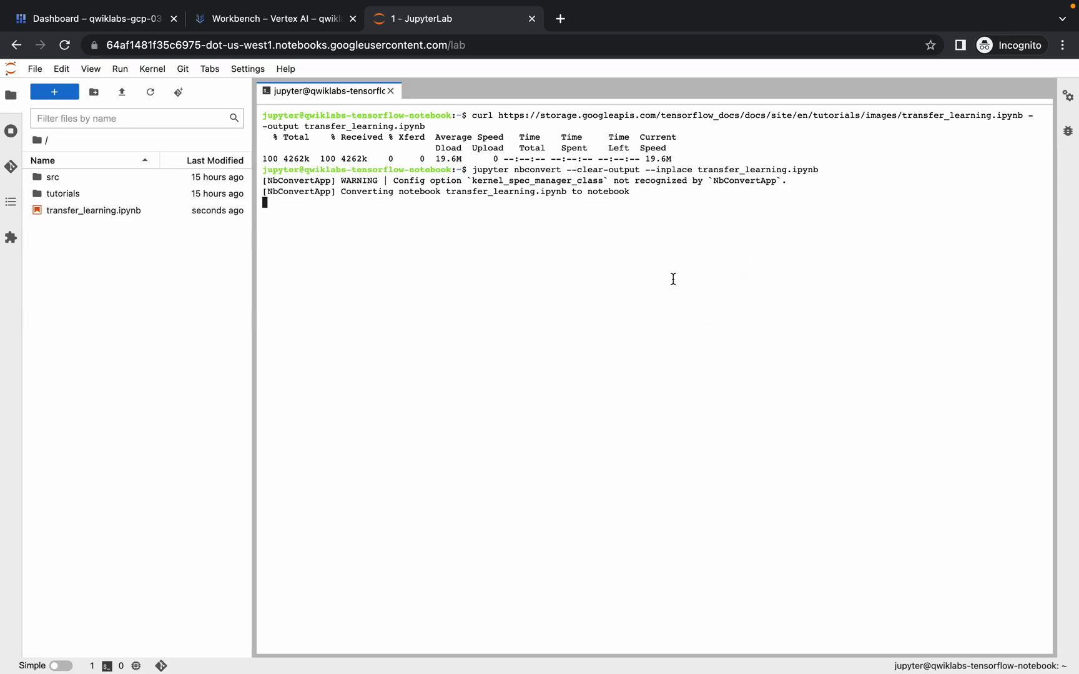
{"action": "mouse_move", "coordinate": [504, 265]}
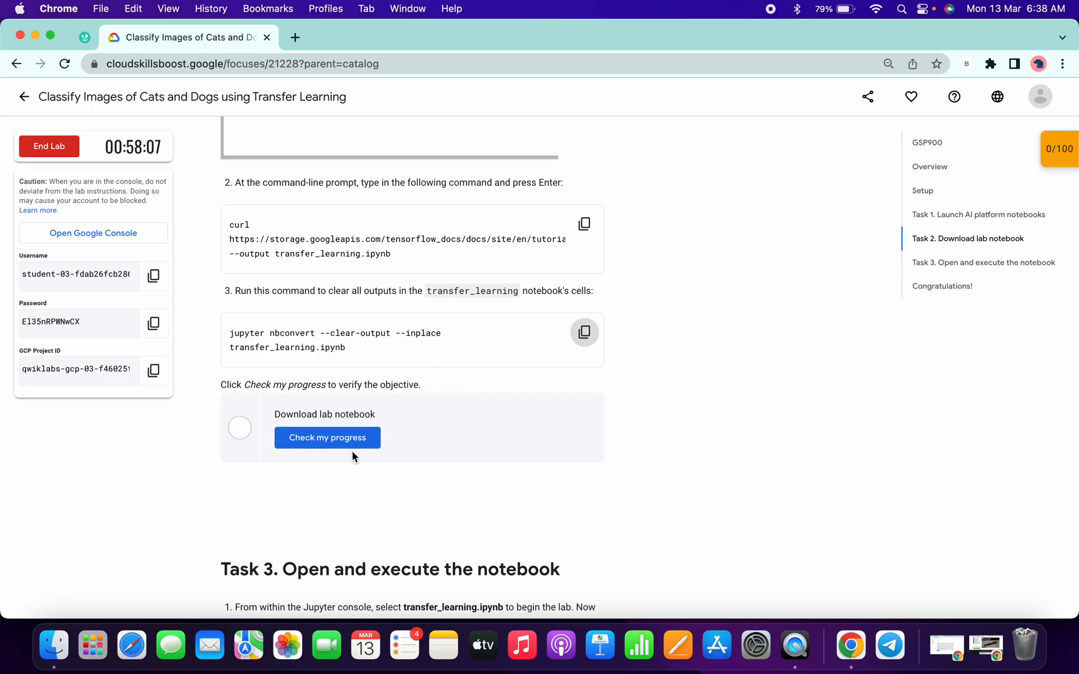
Check progress for Download lab notebook and open the Checkpoints summary from the score badge.
{"action": "scroll", "scroll_direction": "down", "scroll_amount": 3}
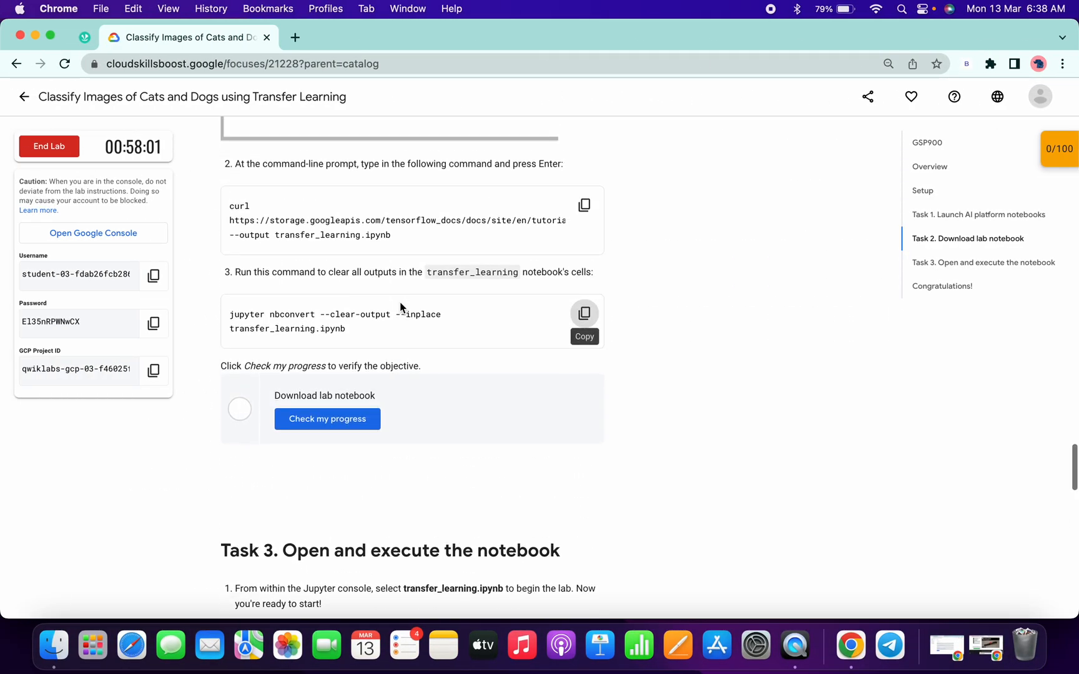
{"action": "left_click", "coordinate": [326, 419]}
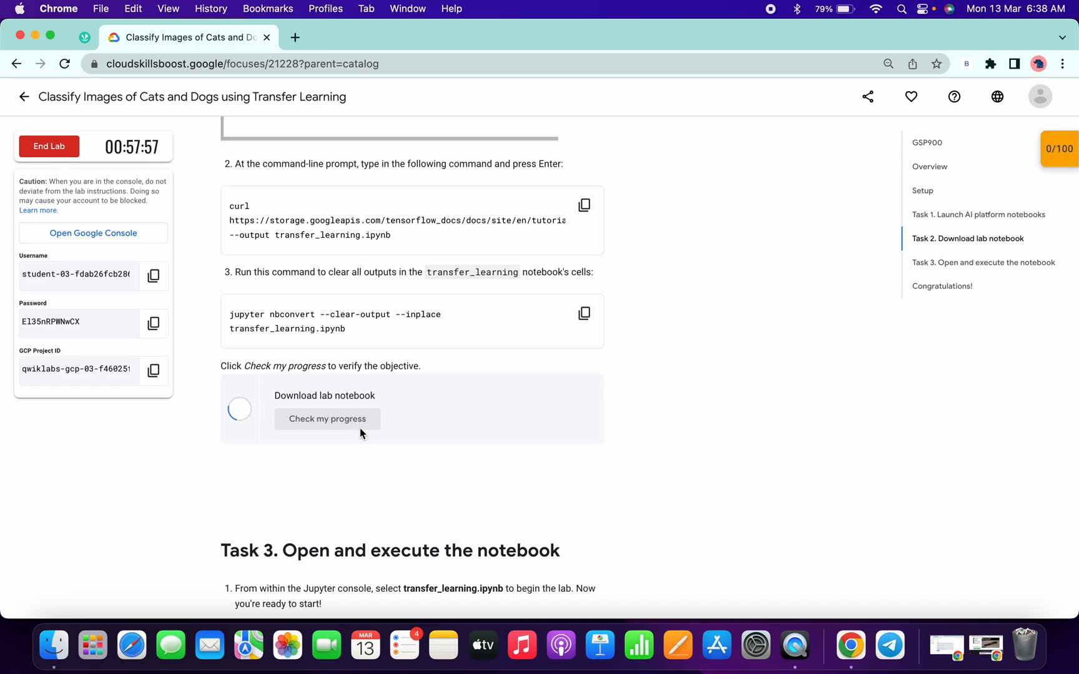
{"action": "scroll", "scroll_direction": "down", "scroll_amount": 3}
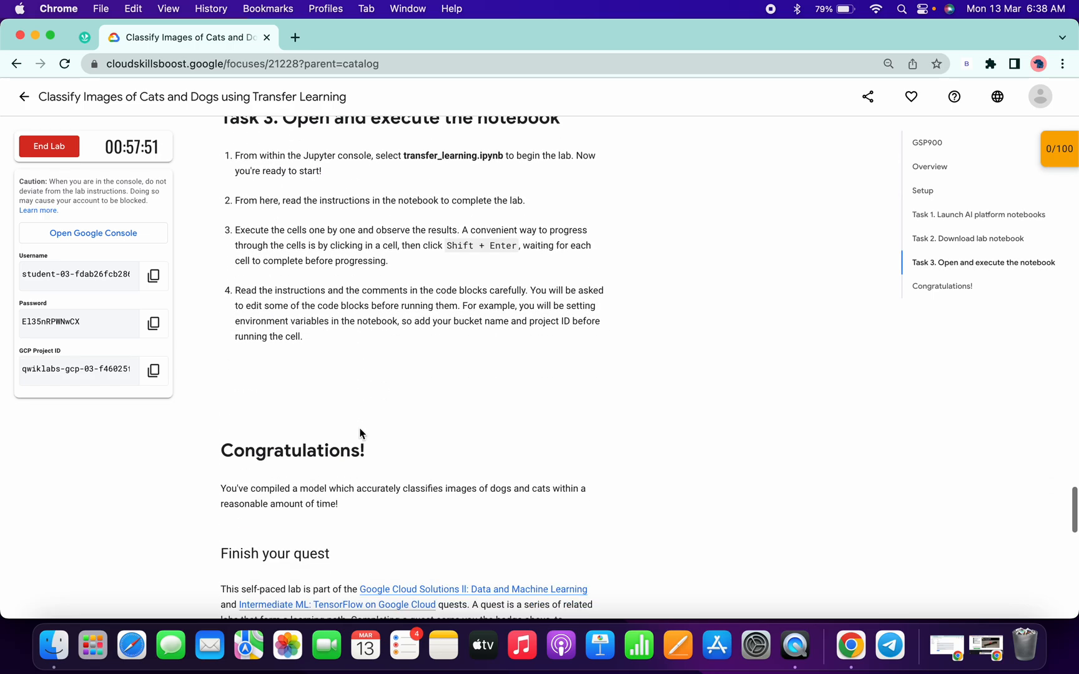
{"action": "double_click", "coordinate": [291, 451]}
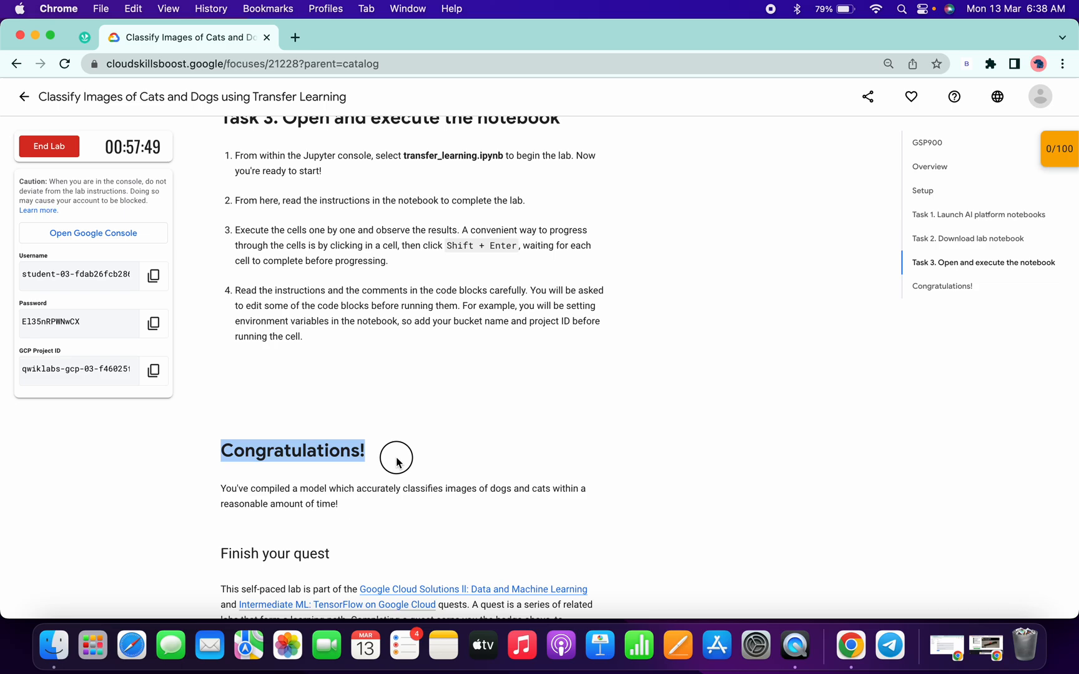
{"action": "mouse_move", "coordinate": [396, 462]}
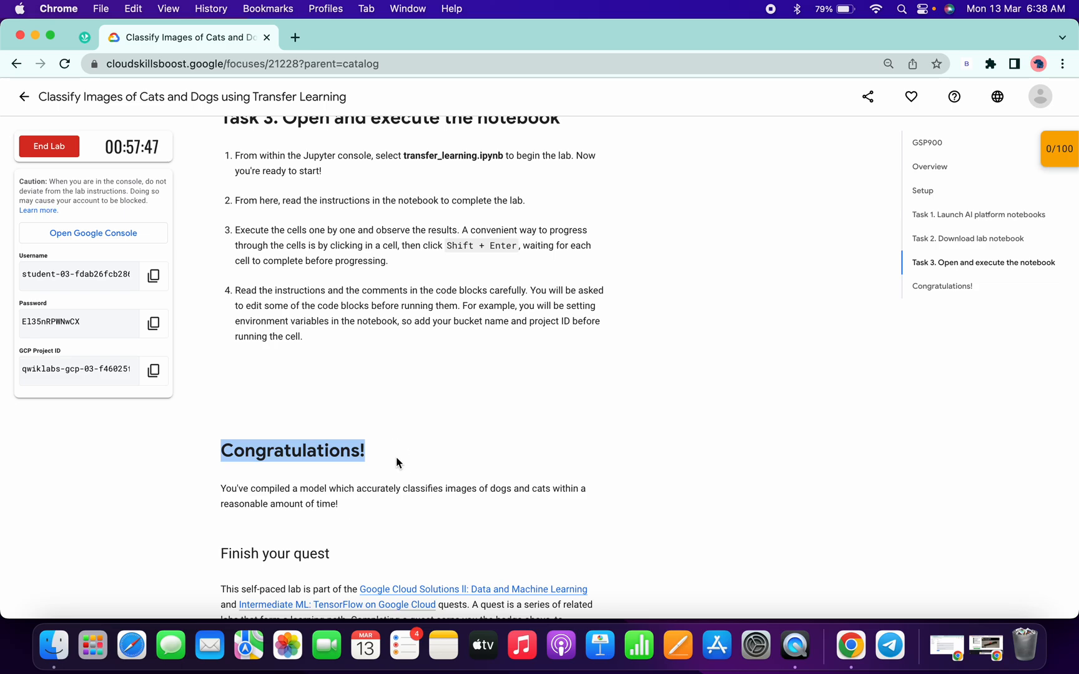
{"action": "left_click", "coordinate": [1058, 148]}
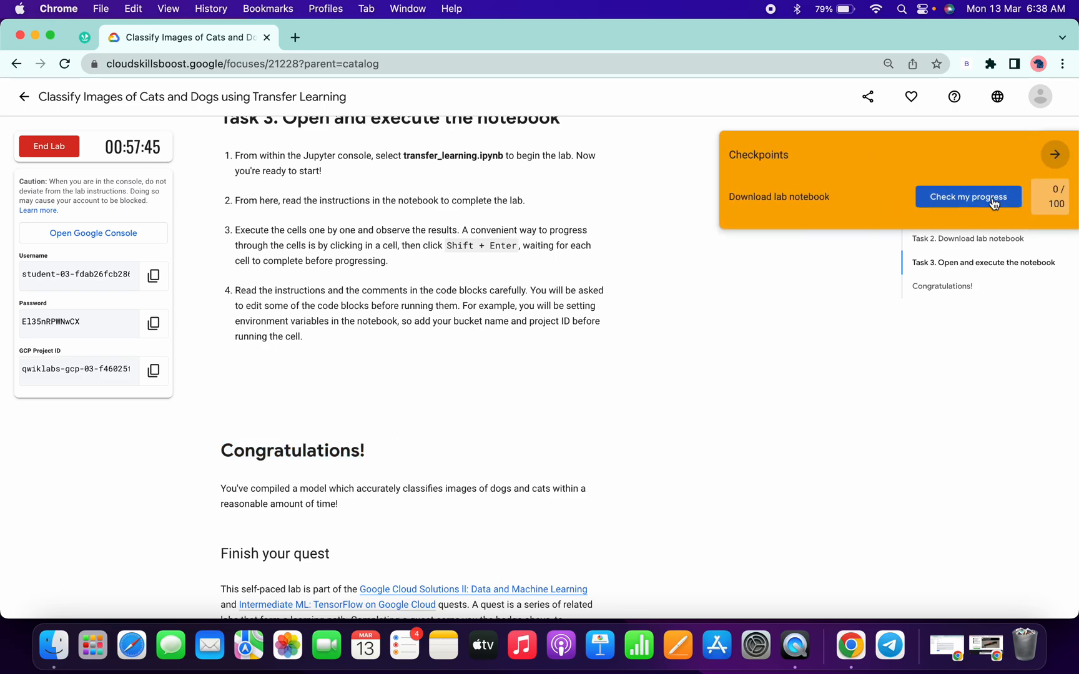